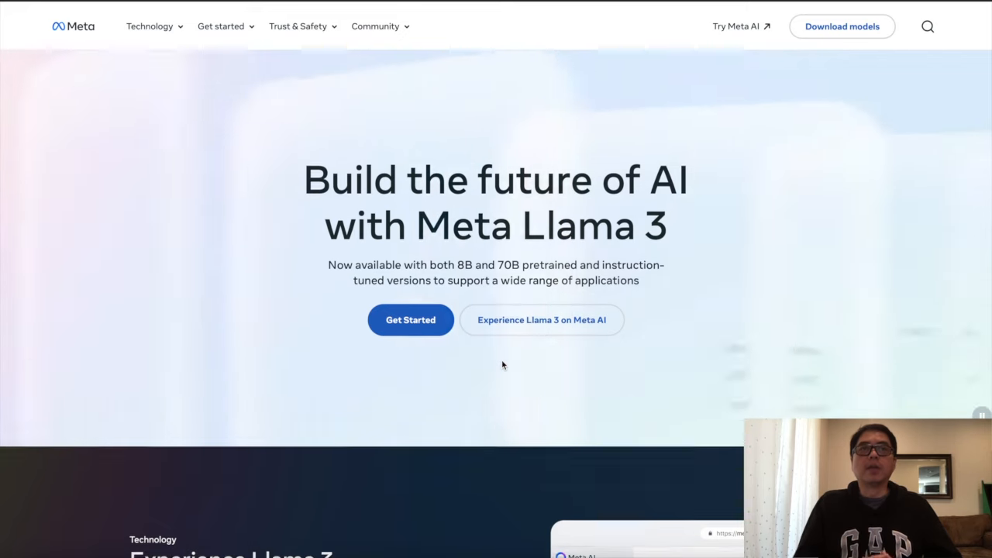
# Step: Scroll the Meta Llama 3 homepage through Enhanced performance and Benchmarks to Trust & safety
pyautogui.scroll(-3)
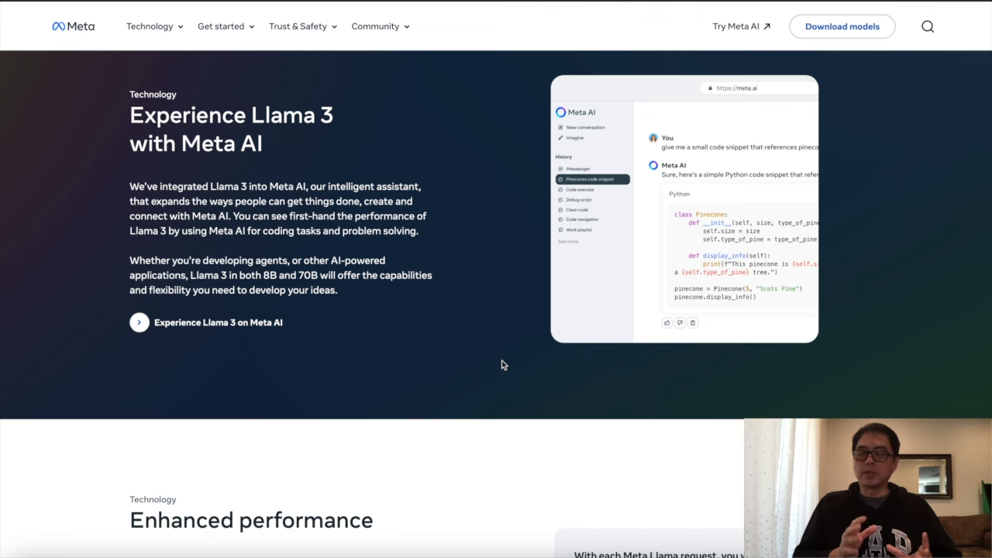
pyautogui.scroll(-3)
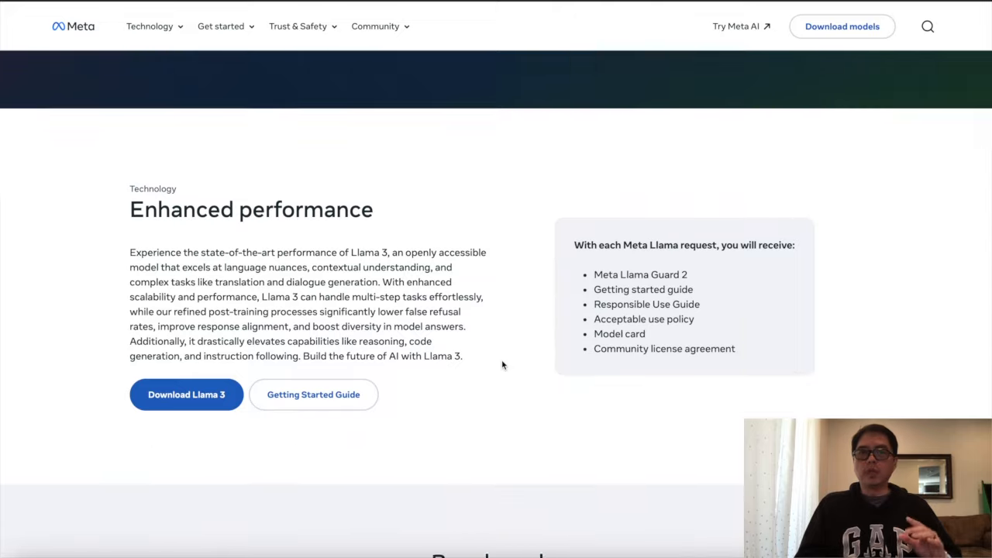
pyautogui.scroll(-3)
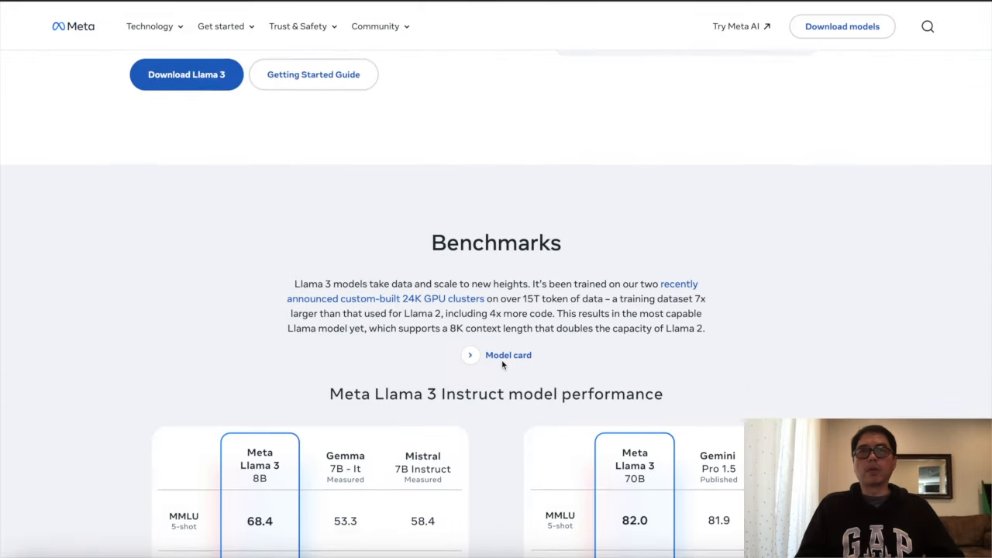
pyautogui.scroll(-3)
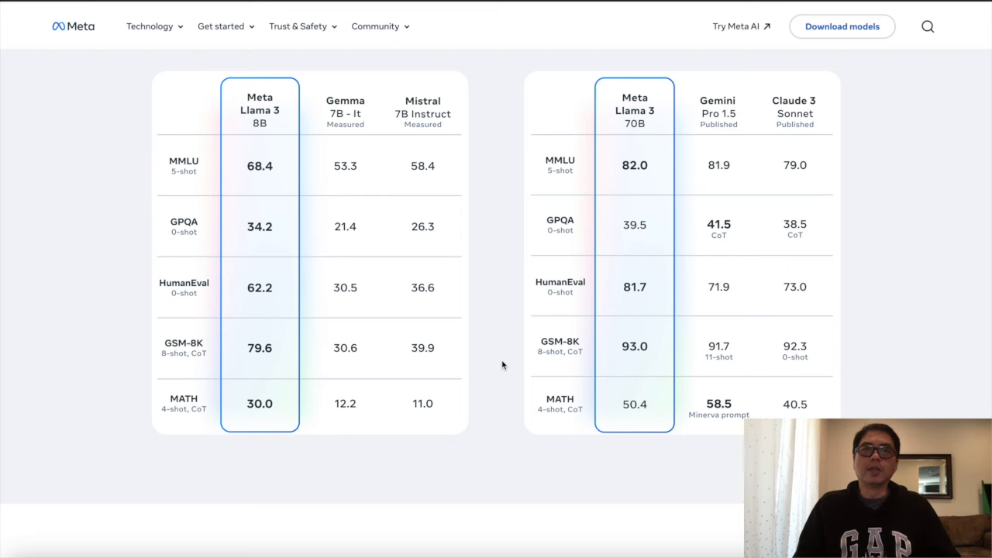
pyautogui.scroll(-3)
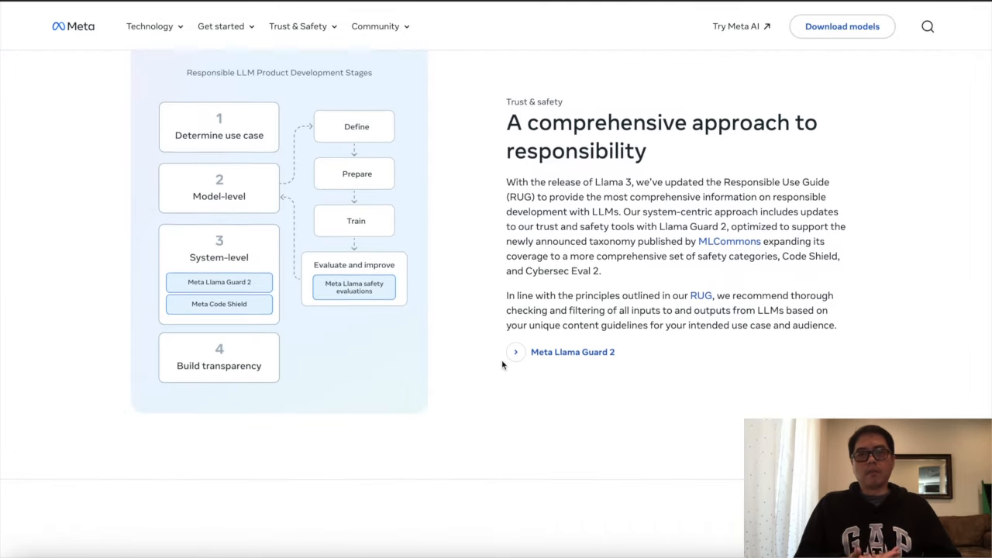
pyautogui.scroll(-3)
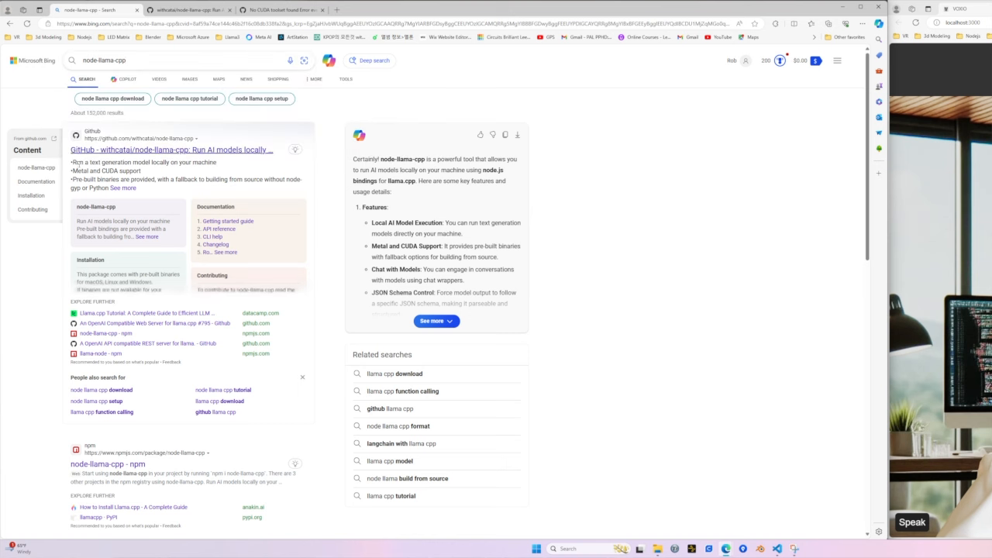
pyautogui.moveTo(146, 163)
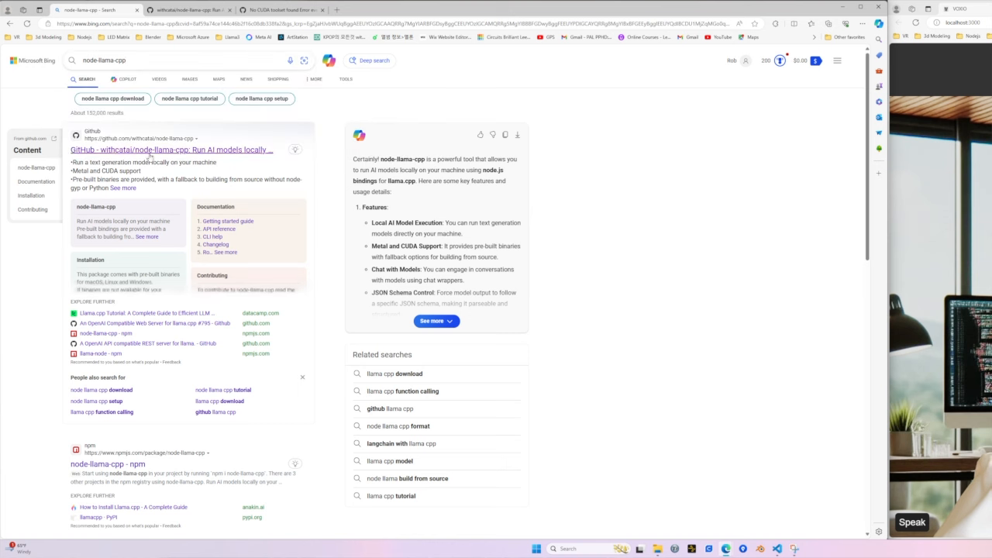
# Step: Open the GitHub - withcatai/node-llama-cpp result from the Bing search
pyautogui.click(169, 149)
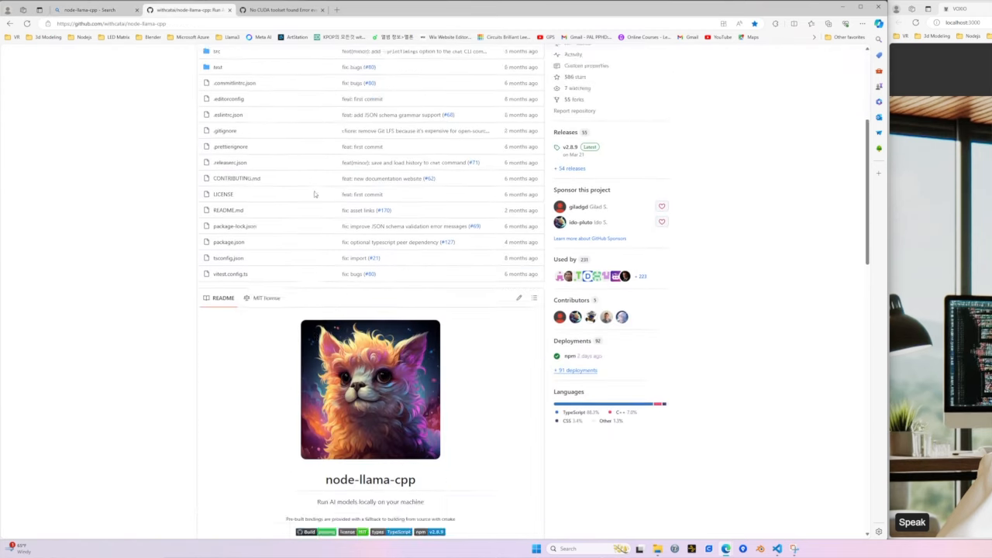
pyautogui.scroll(-3)
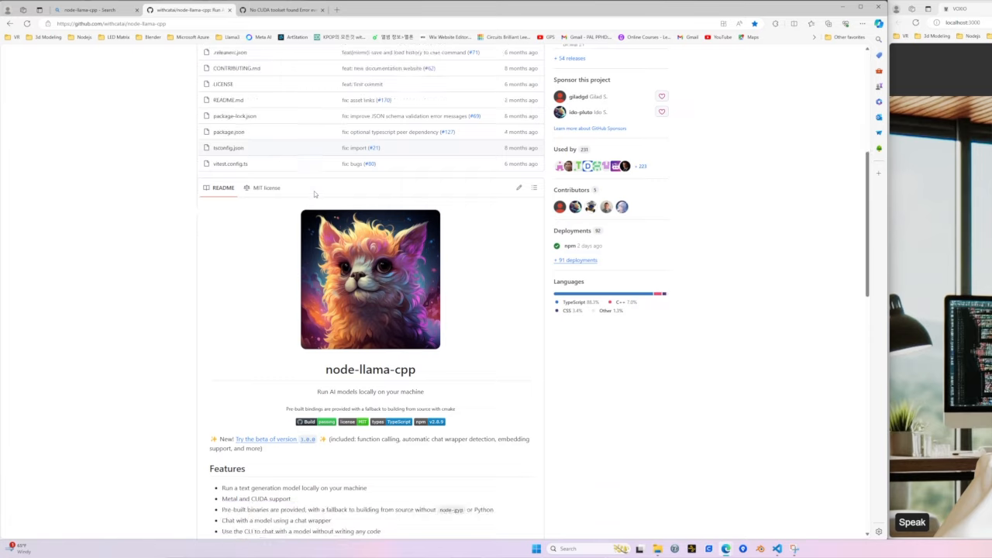
pyautogui.scroll(-3)
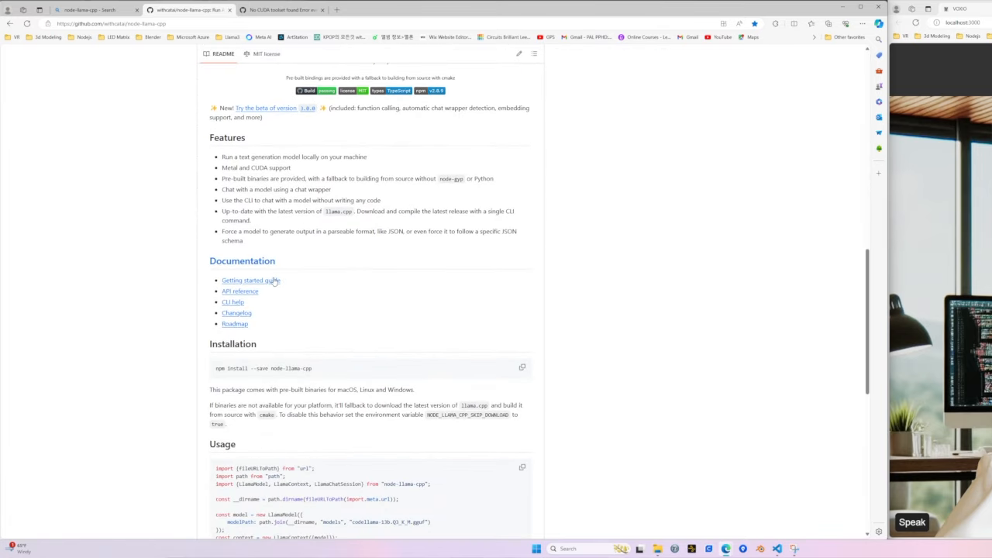
pyautogui.moveTo(258, 293)
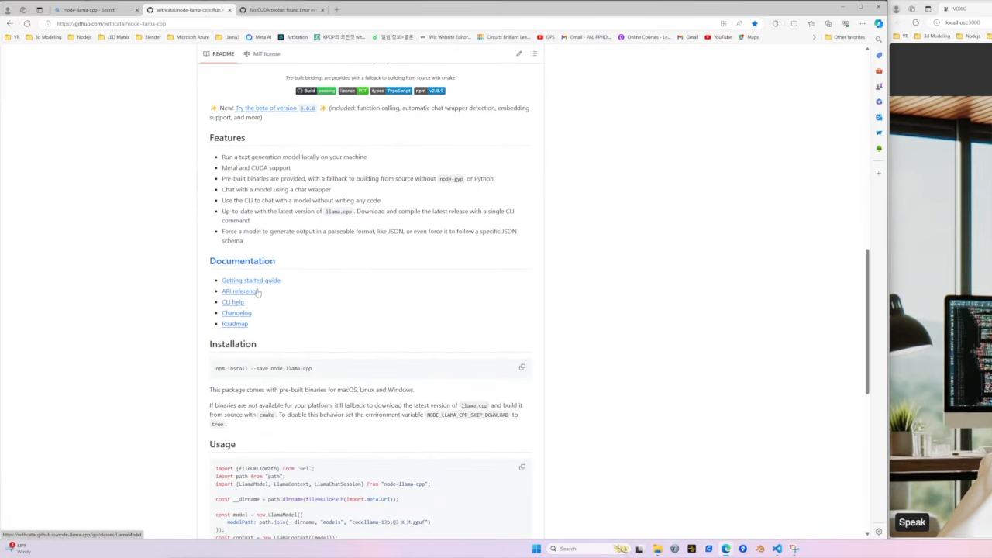
pyautogui.scroll(3)
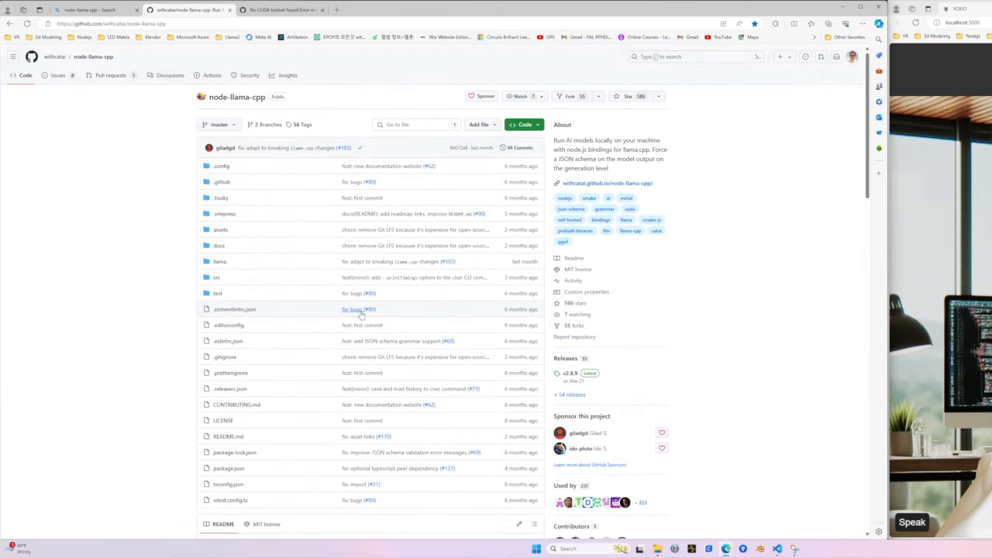
pyautogui.moveTo(366, 326)
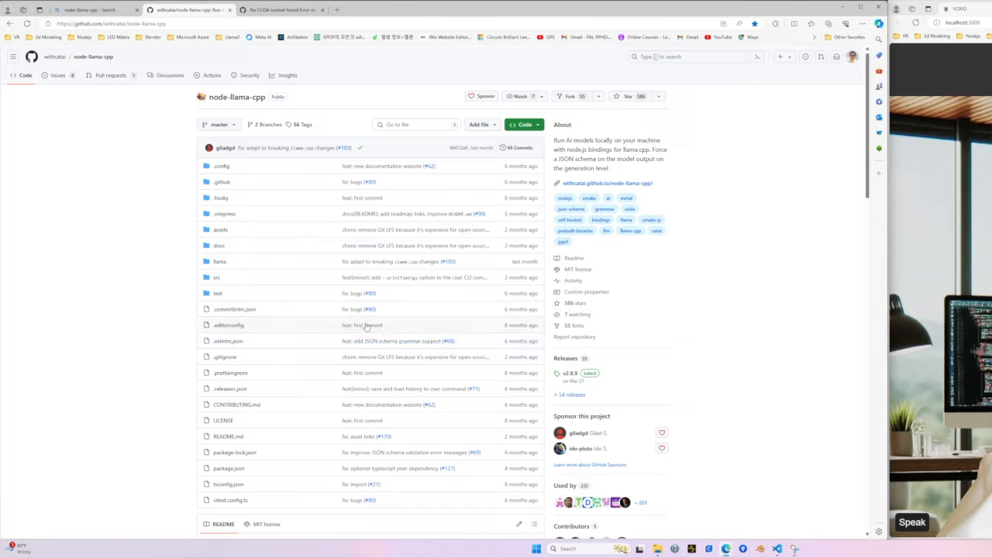
pyautogui.scroll(-3)
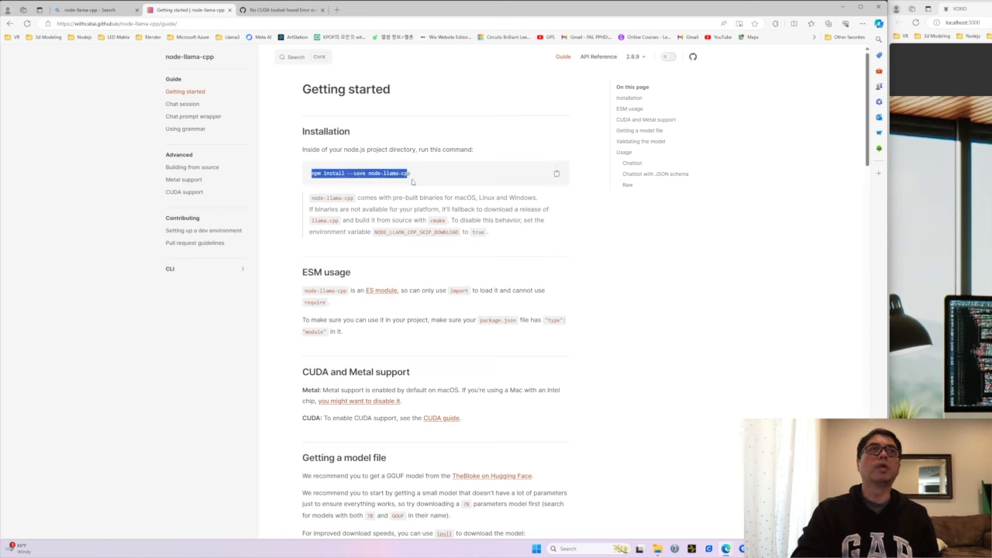
pyautogui.moveTo(577, 243)
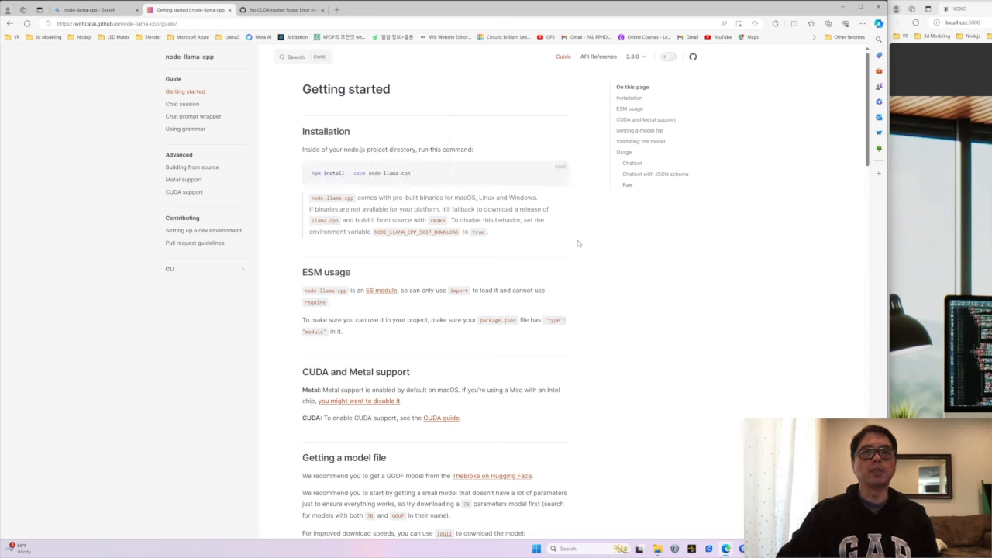
pyautogui.moveTo(582, 248)
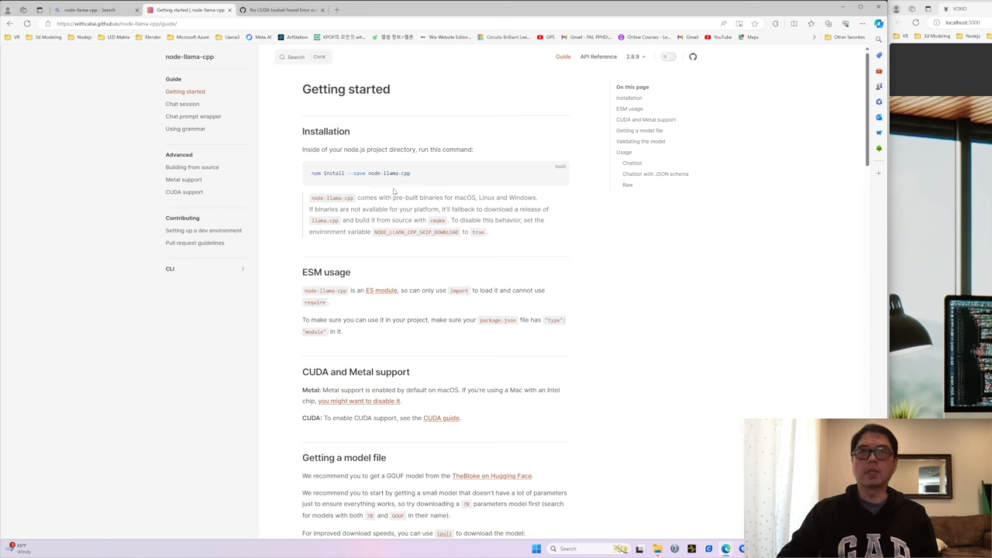
pyautogui.moveTo(395, 192)
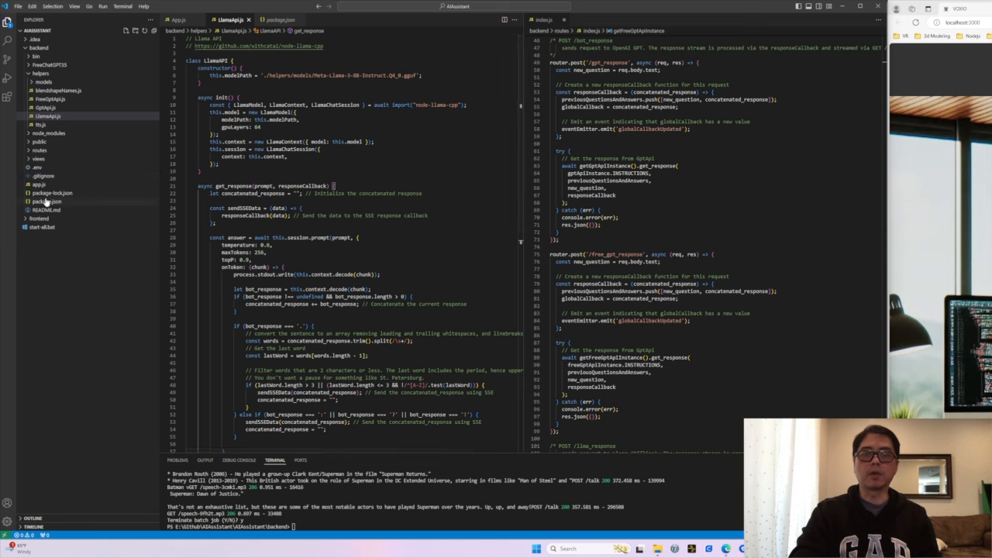
# Step: Open the Getting started guide showing the npm install --save node-llama-cpp command
pyautogui.click(44, 202)
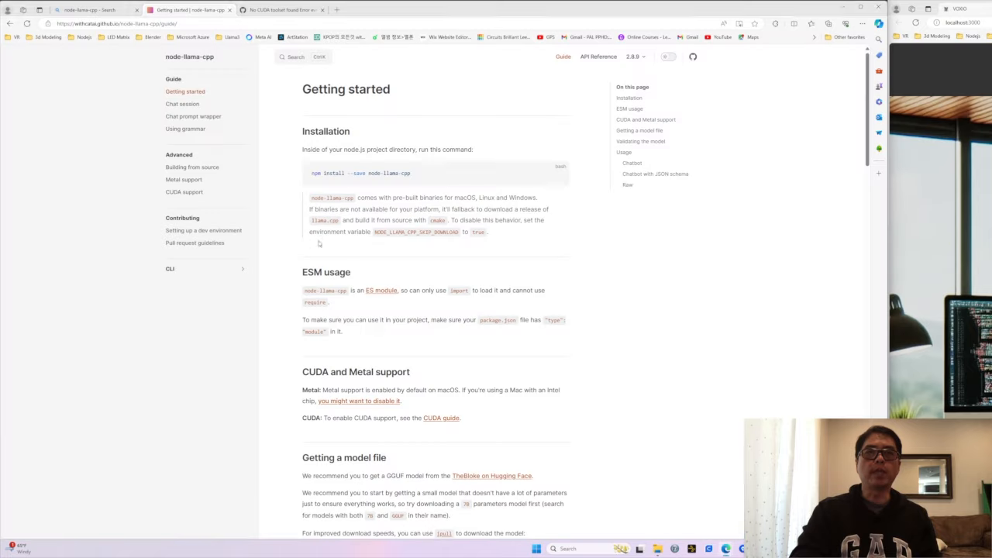
# Step: Scroll further down the node-llama-cpp Getting started page
pyautogui.scroll(-3)
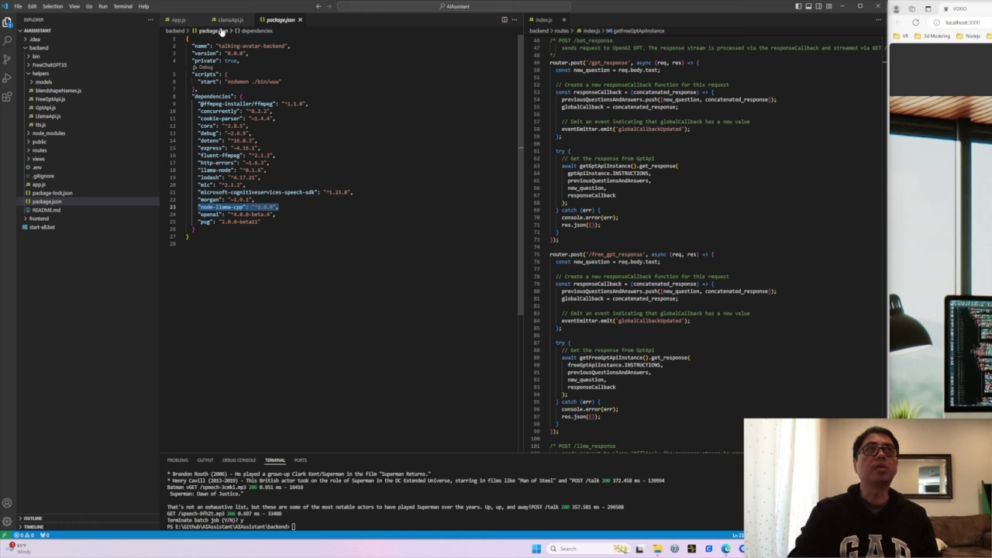
pyautogui.click(230, 20)
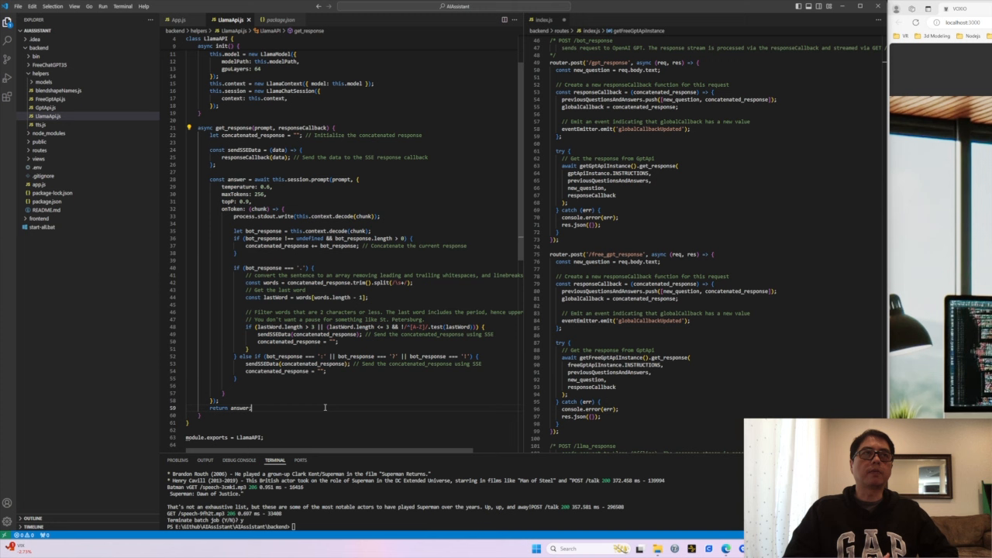
pyautogui.moveTo(228, 127)
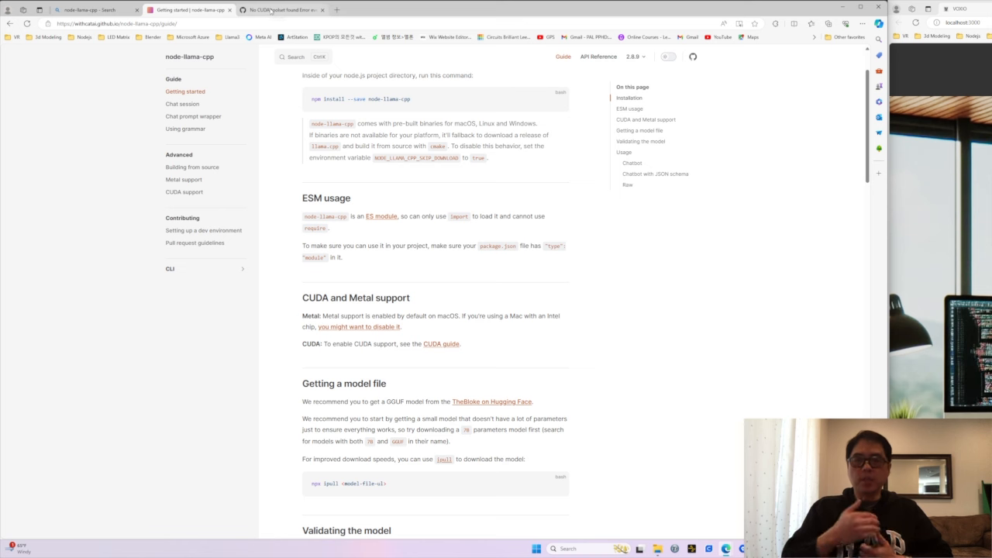
pyautogui.moveTo(286, 9)
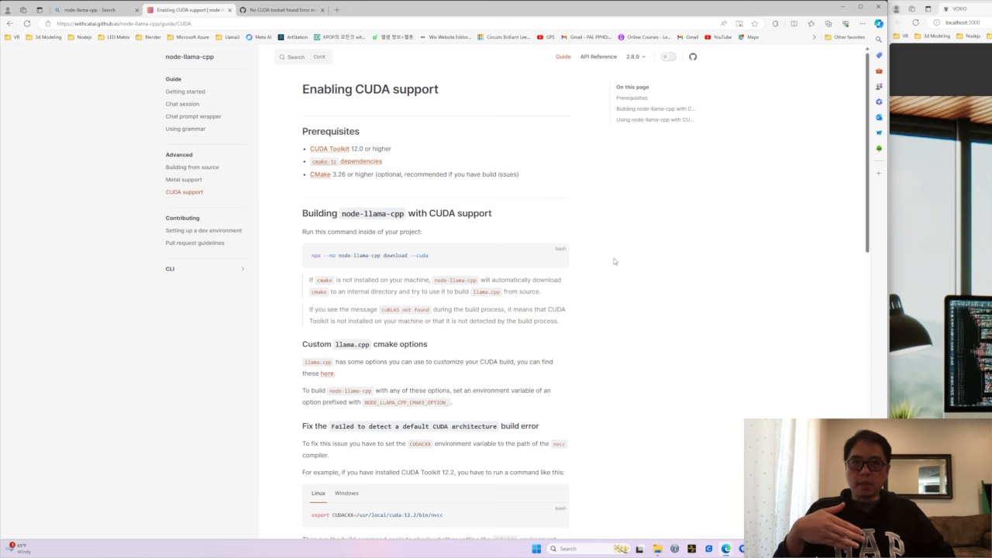
pyautogui.moveTo(310, 148); pyautogui.dragTo(360, 161)
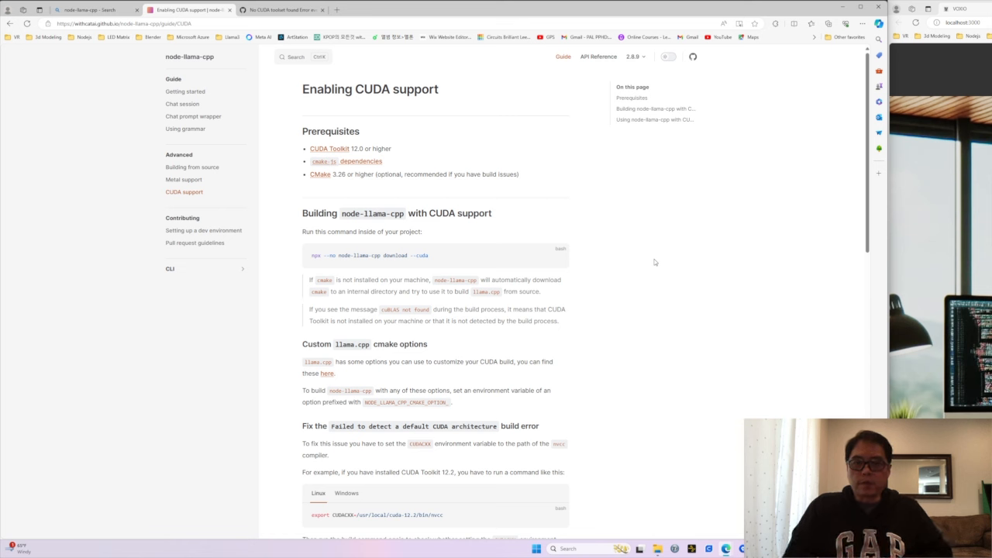
pyautogui.moveTo(309, 148); pyautogui.dragTo(383, 161)
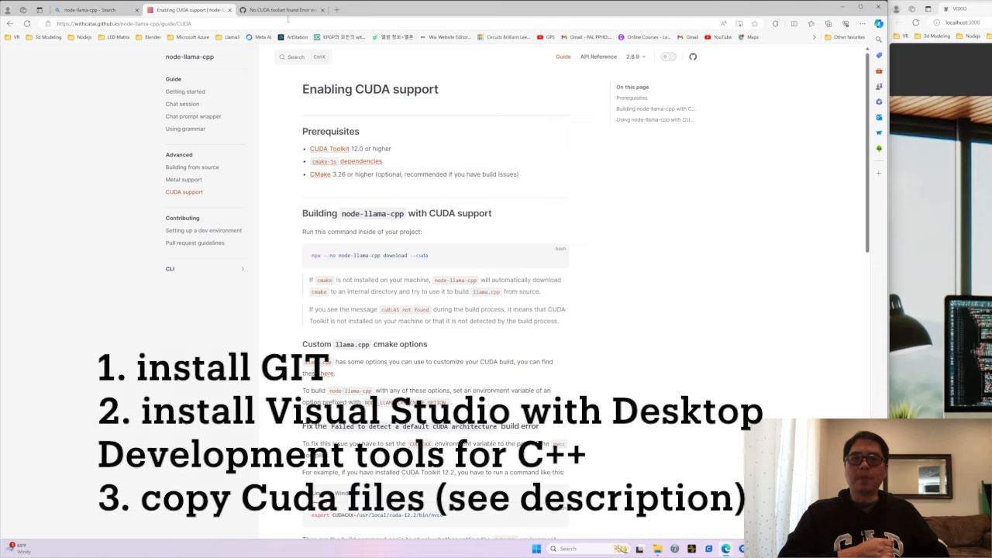
# Step: Open GitHub issue #122 on the missing CUDA toolset and scroll to its replies
pyautogui.click(291, 10)
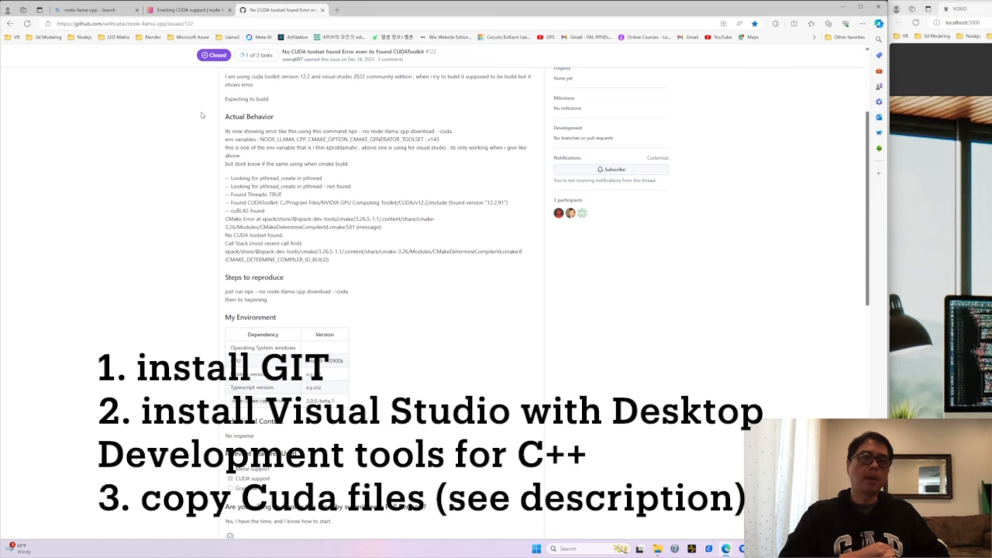
pyautogui.moveTo(211, 146)
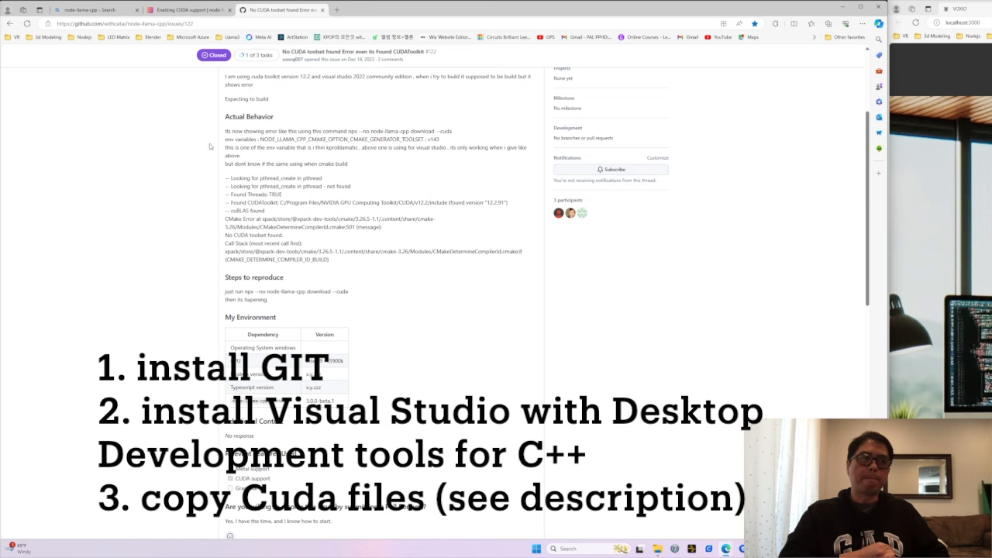
pyautogui.scroll(-3)
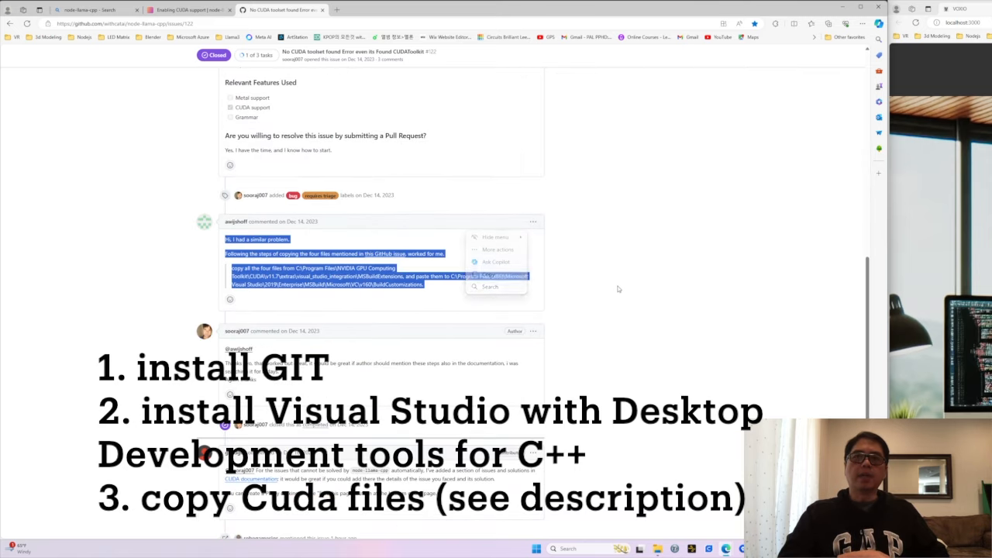
pyautogui.click(613, 282)
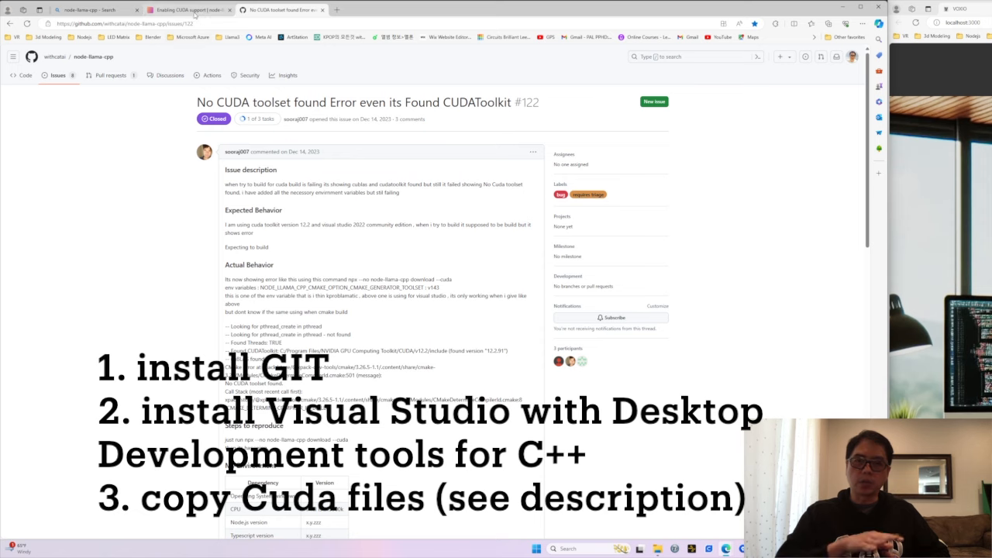
pyautogui.click(186, 10)
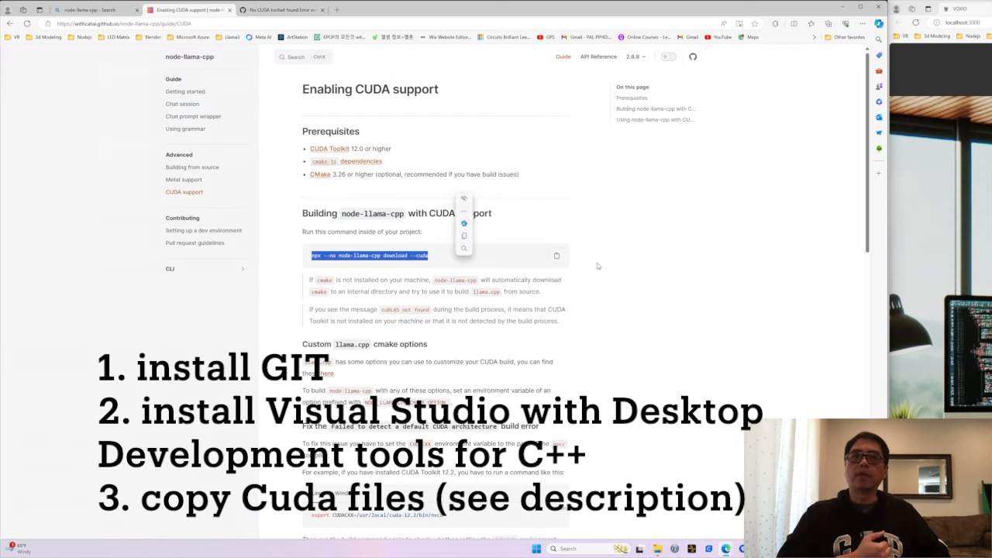
# Step: Return to the issue and review the comment about copying the four MSBuild files
pyautogui.click(279, 8)
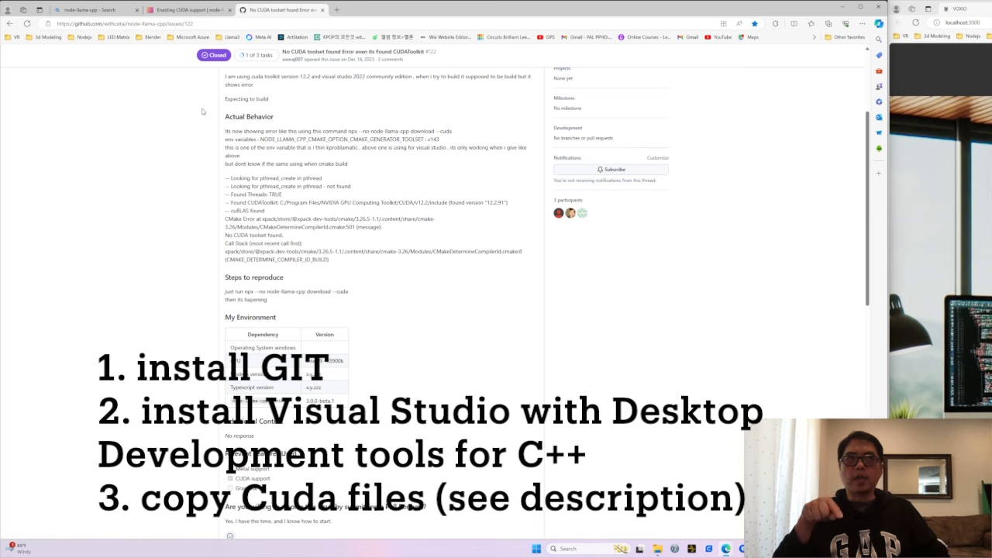
pyautogui.moveTo(208, 135)
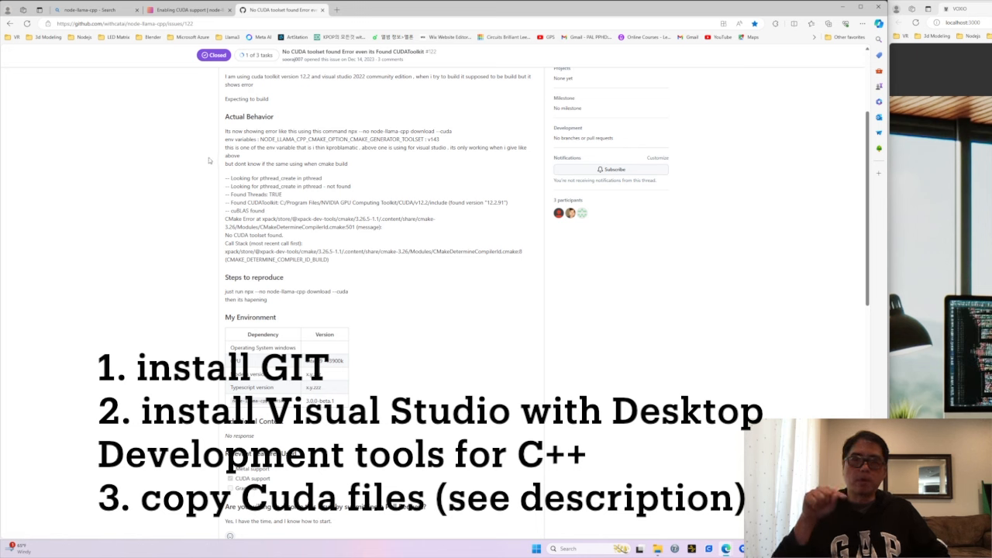
pyautogui.scroll(-3)
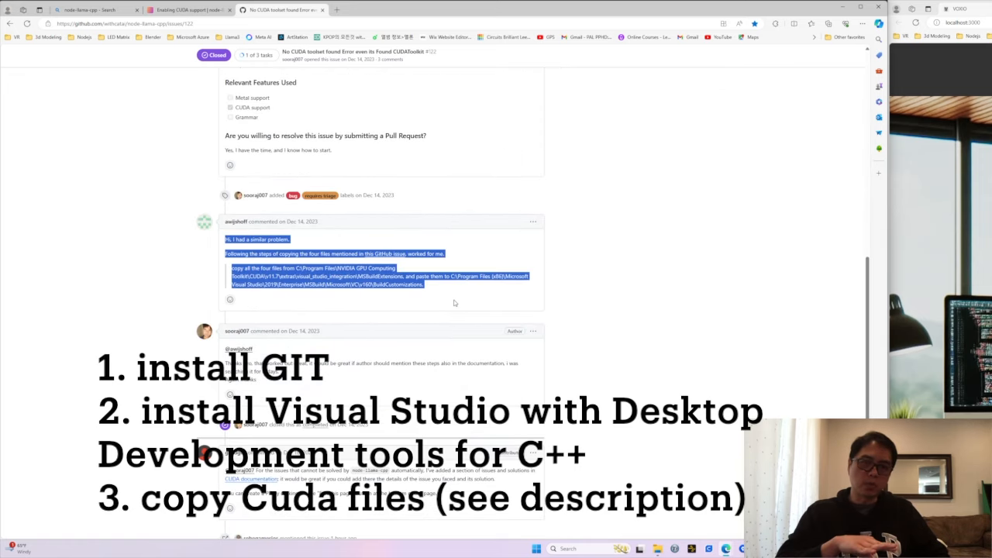
pyautogui.click(620, 290)
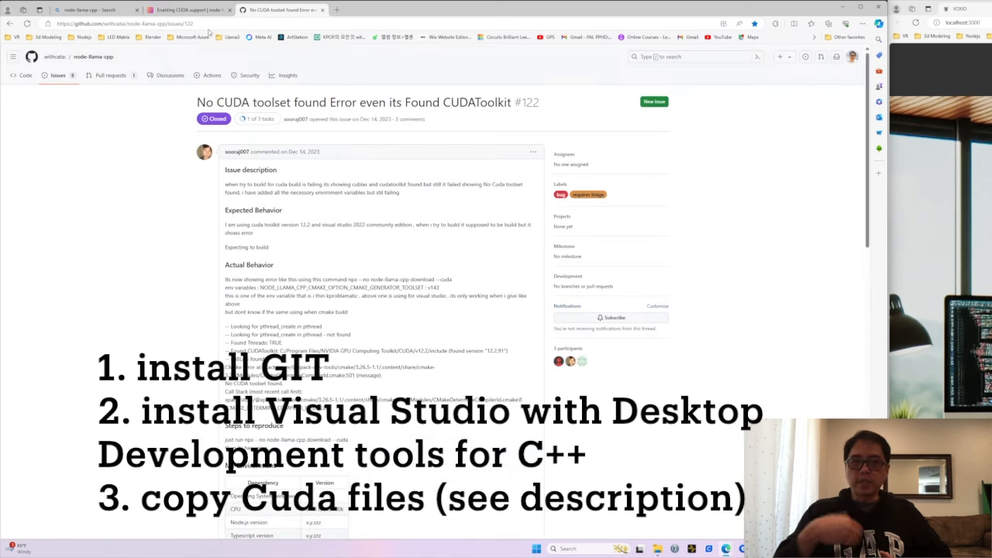
pyautogui.click(192, 9)
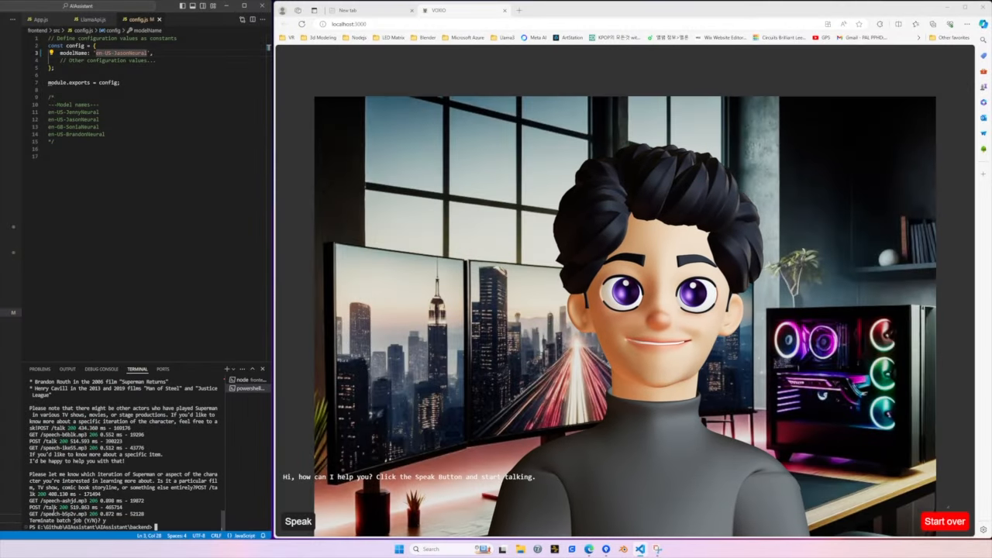
# Step: Type npm start into the backend terminal
pyautogui.write('npm start')
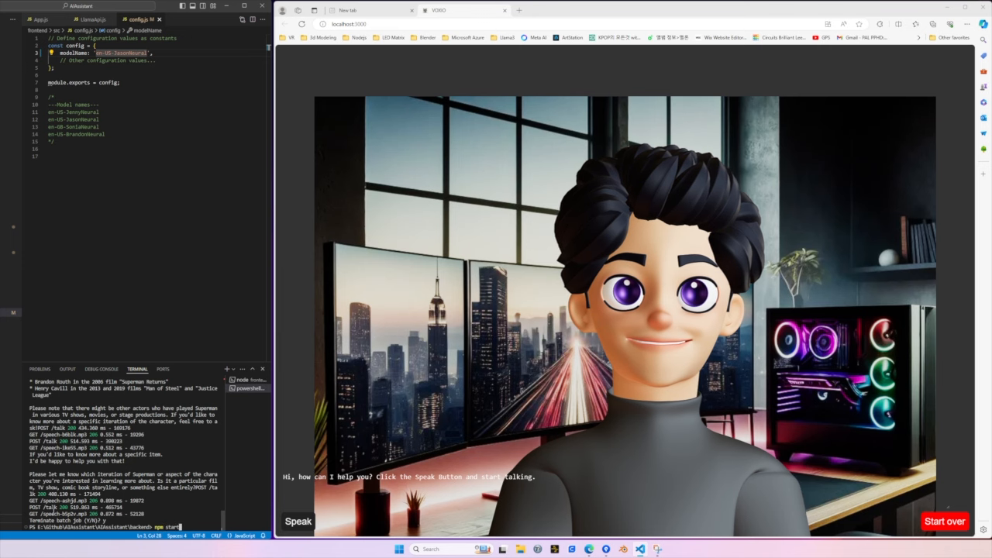